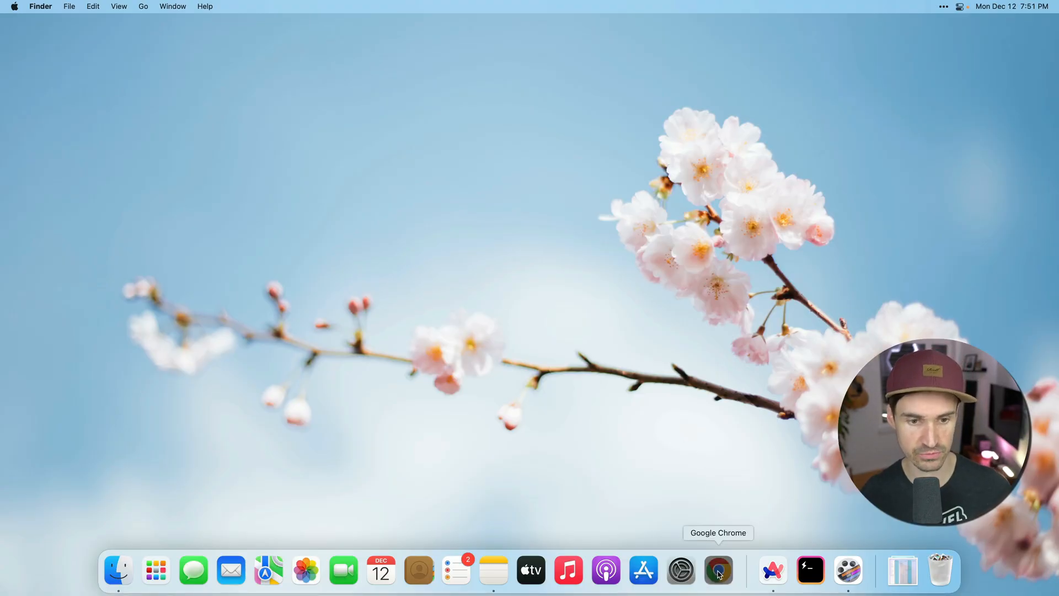
- Try a few searches in the Raycast launcher, then dismiss it
click(718, 571)
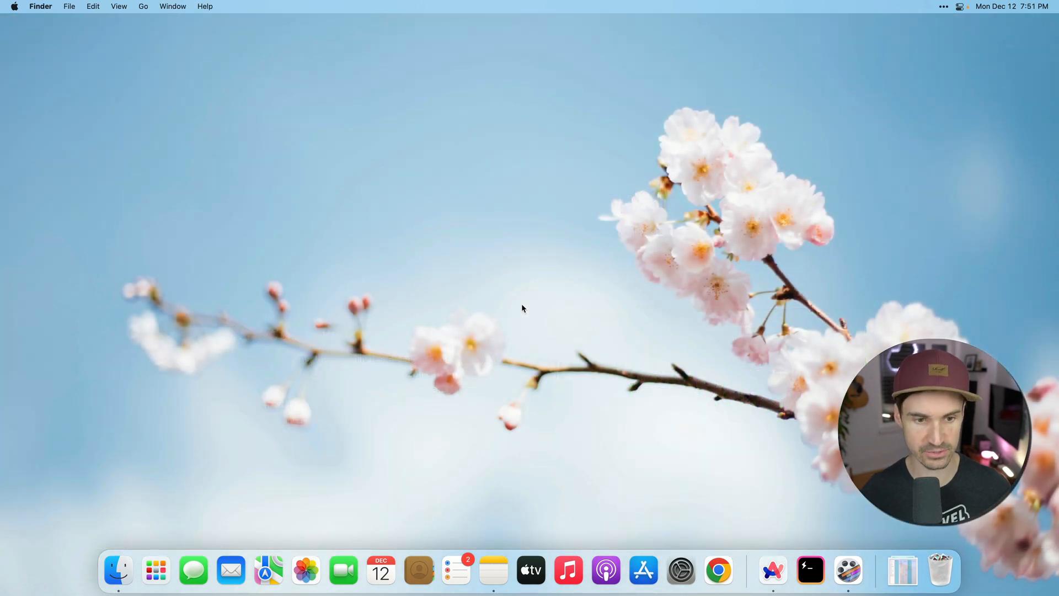
key(cmd+space)
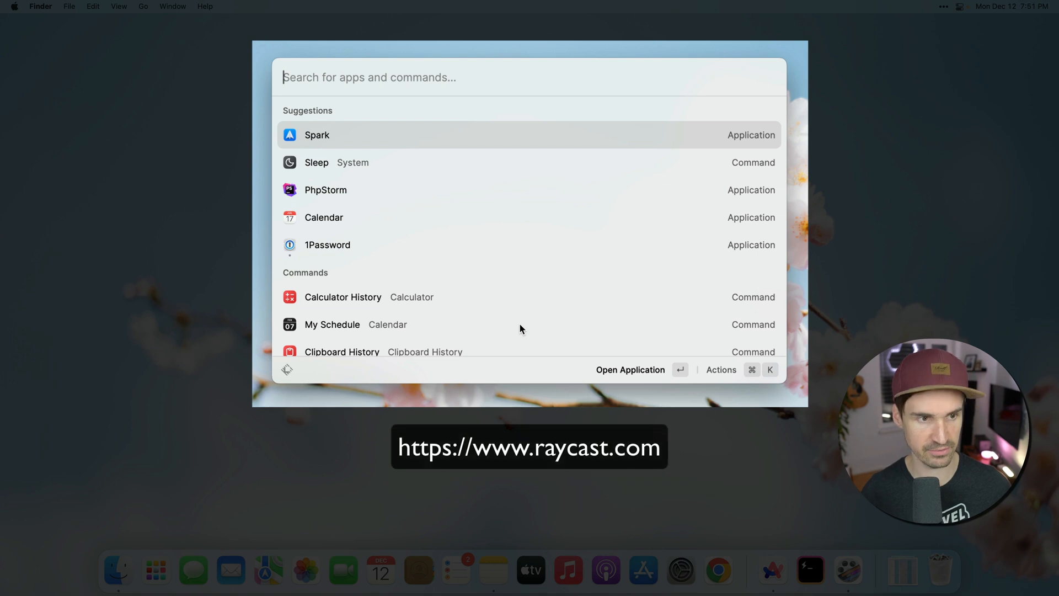
text(hy)
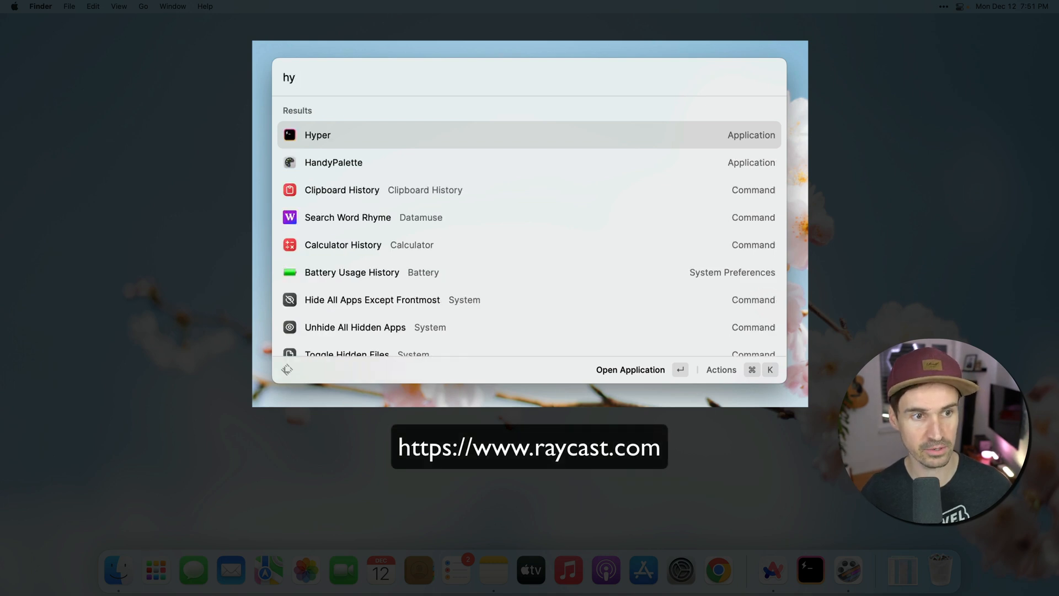
key(backspace)
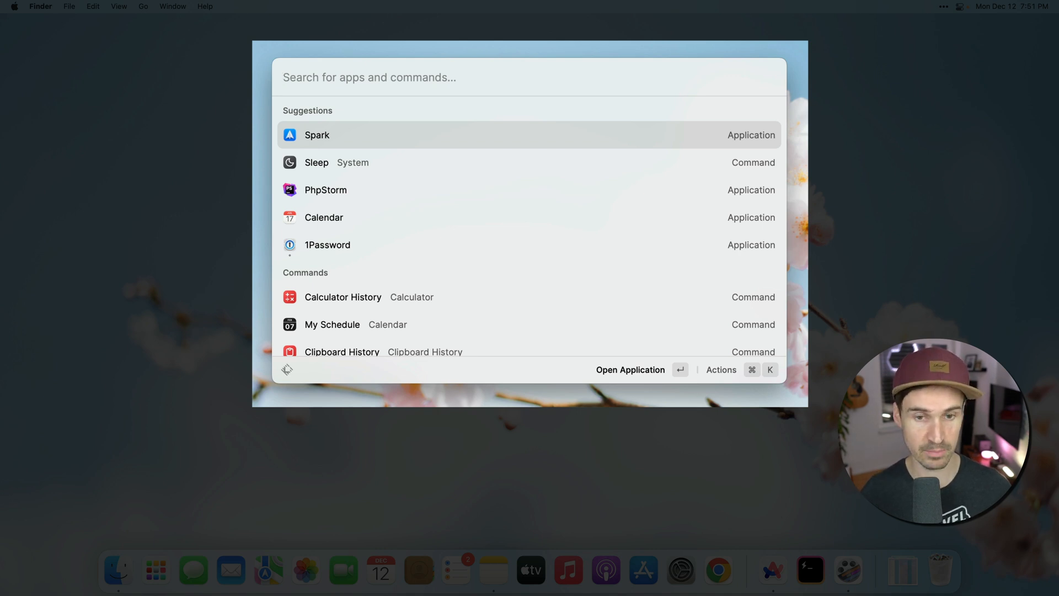
text(f)
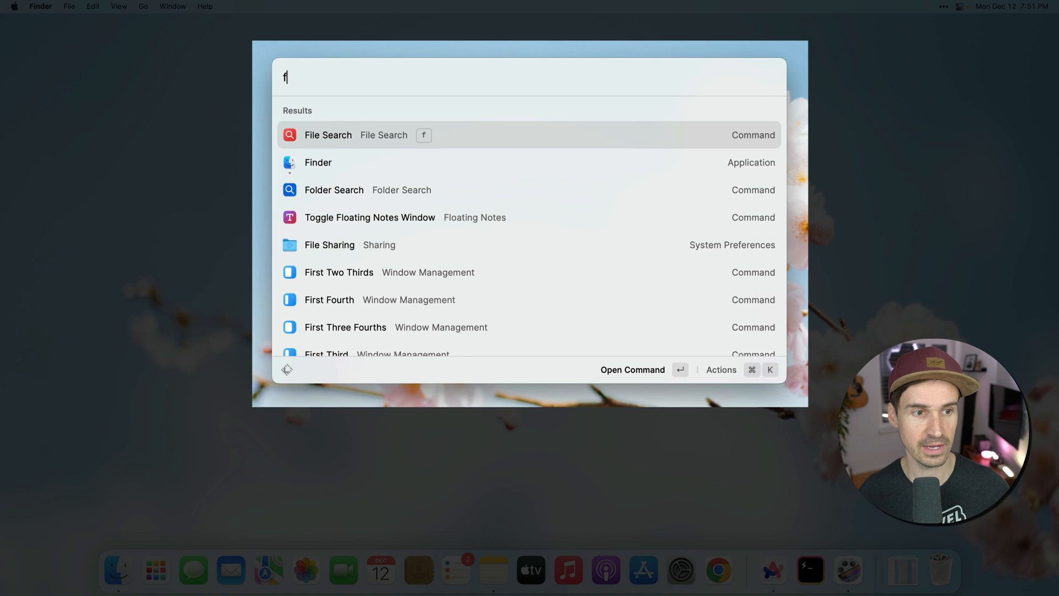
text(d)
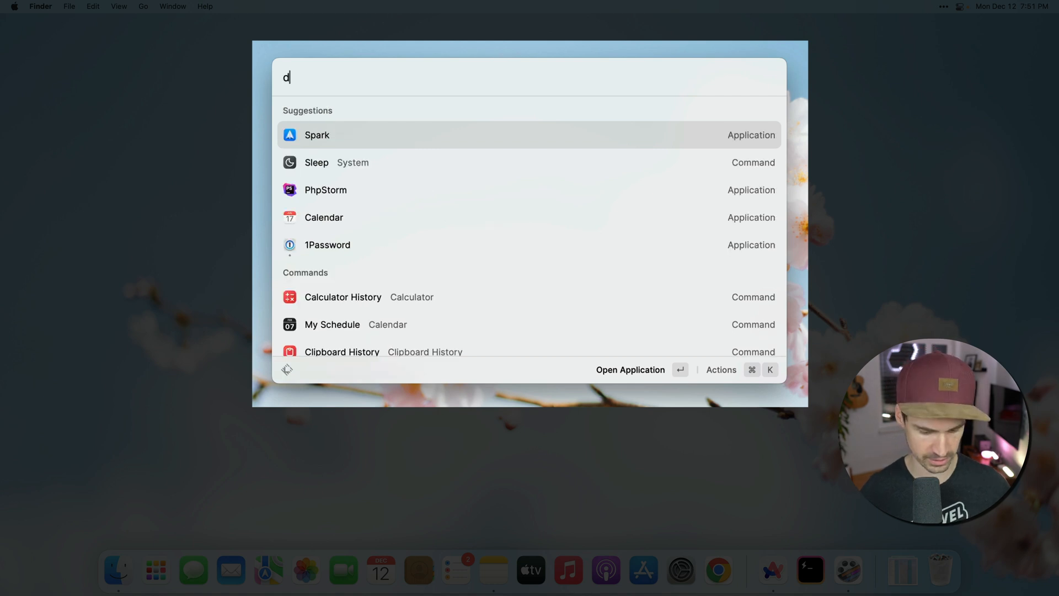
text(i)
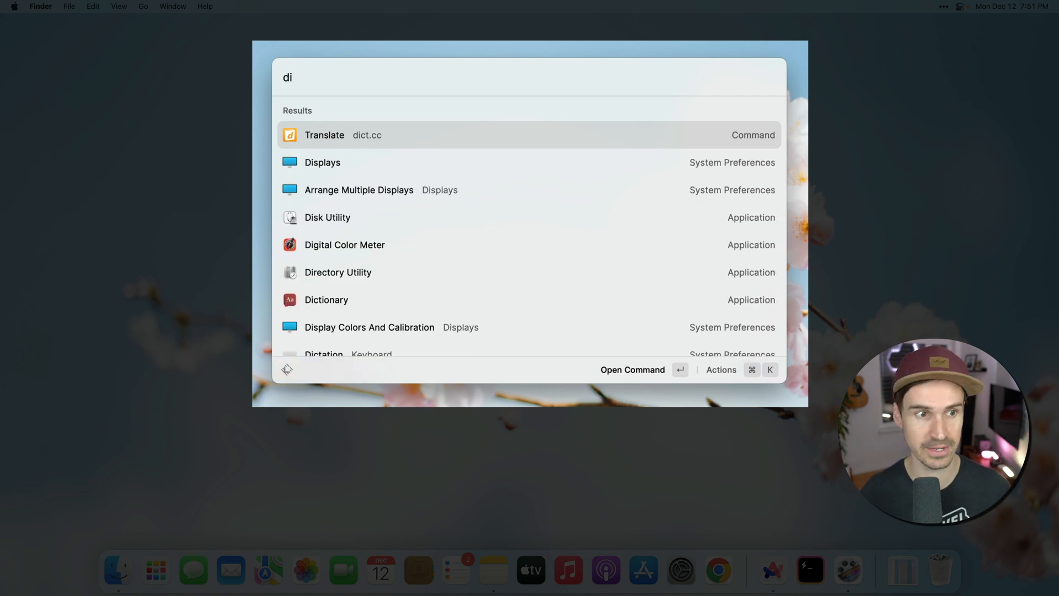
text(go)
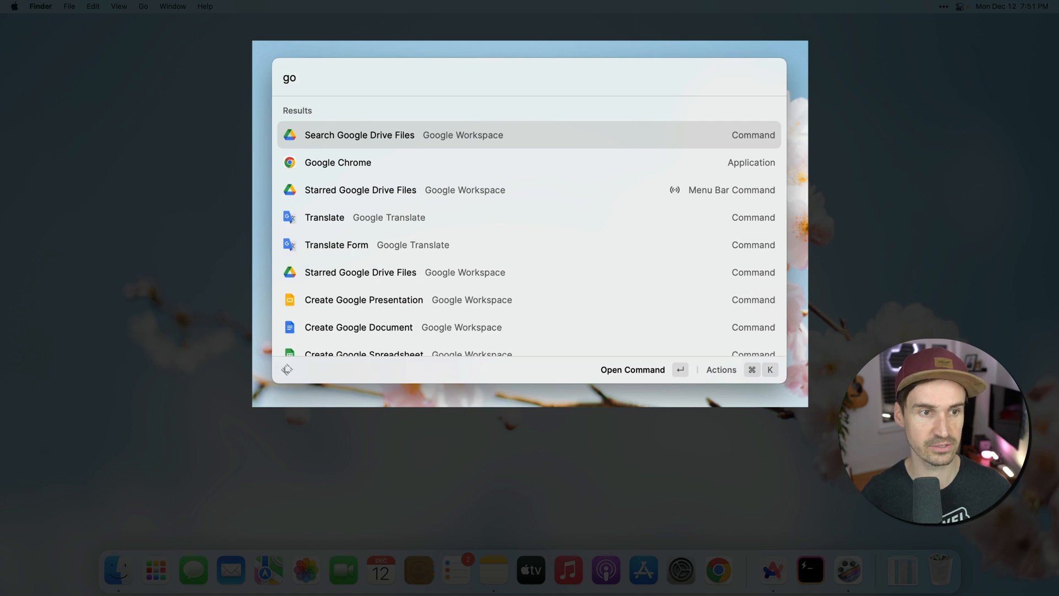
text(i)
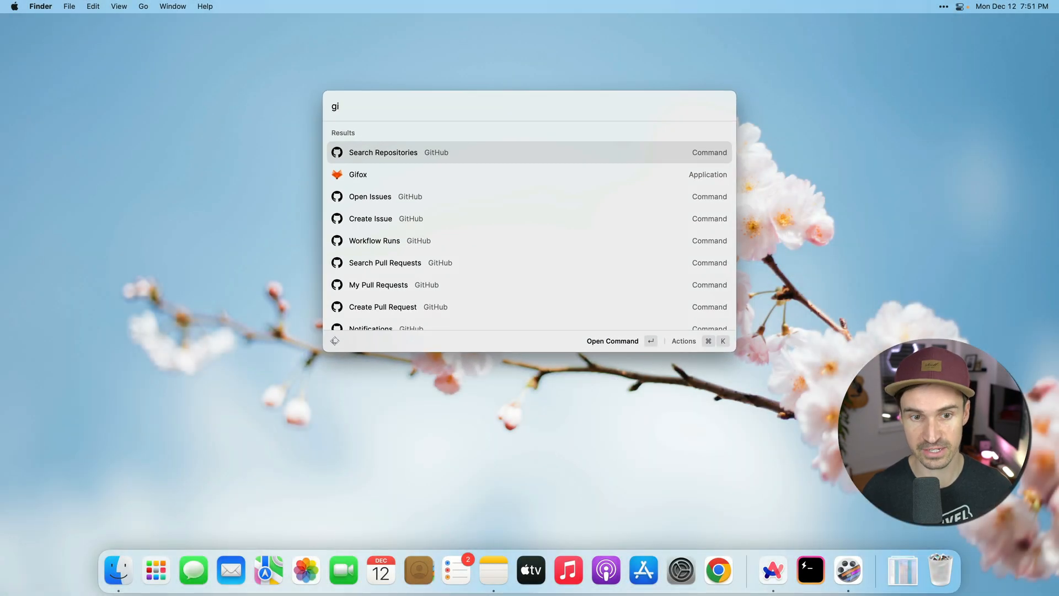
key(Escape)
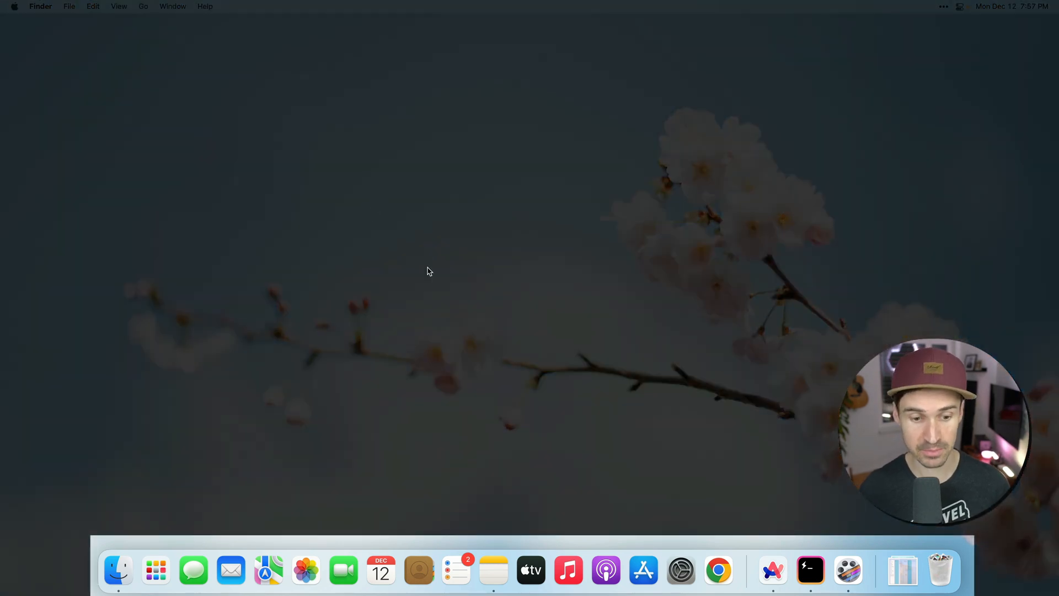
- Tick 'Automatically hide and show the Dock' in Dock & Menu Bar and close the window
key(cmd+space)
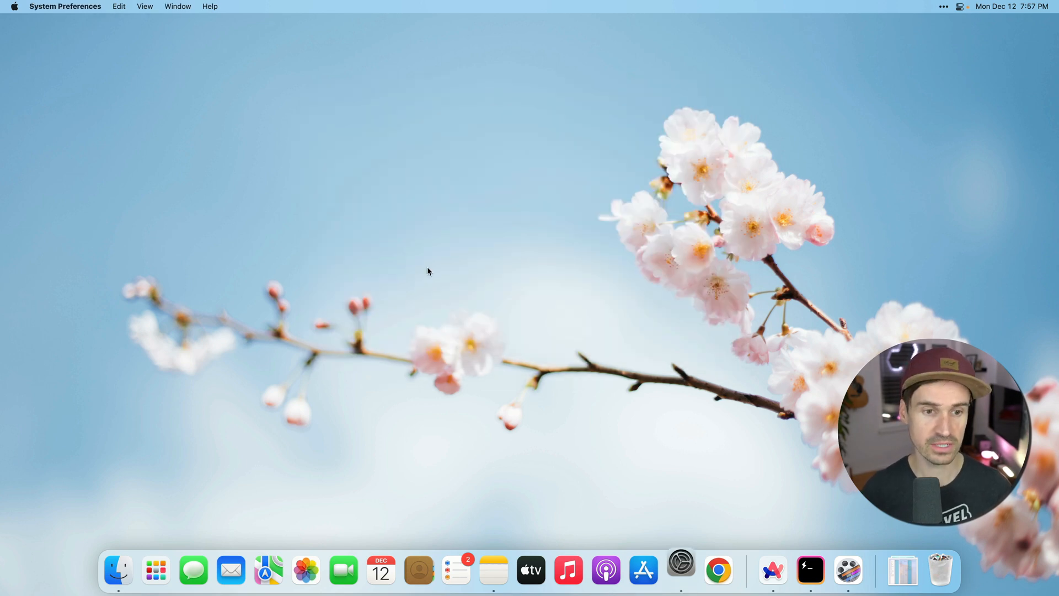
click(680, 570)
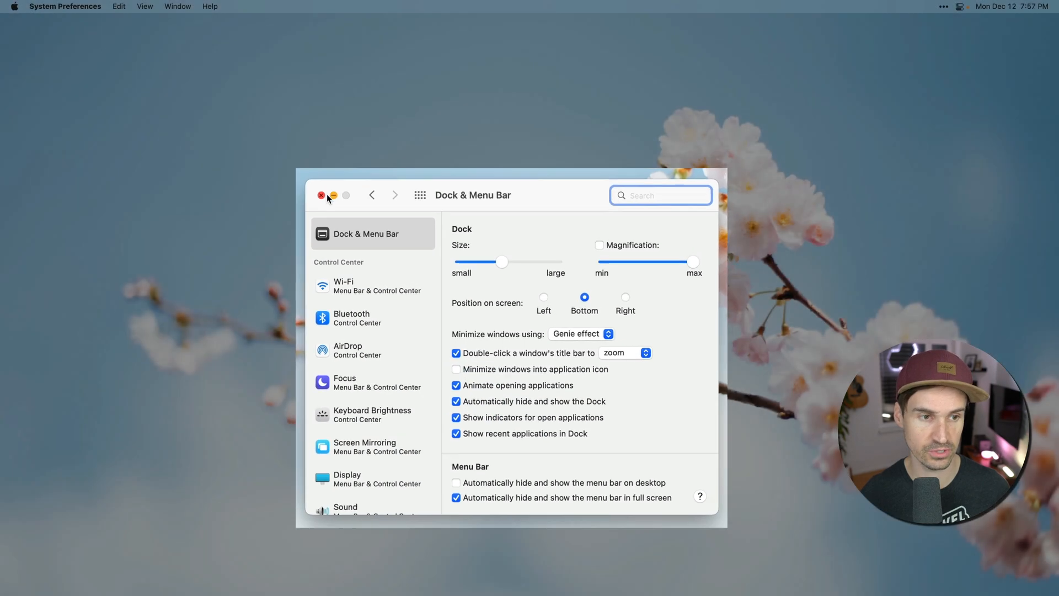
click(321, 195)
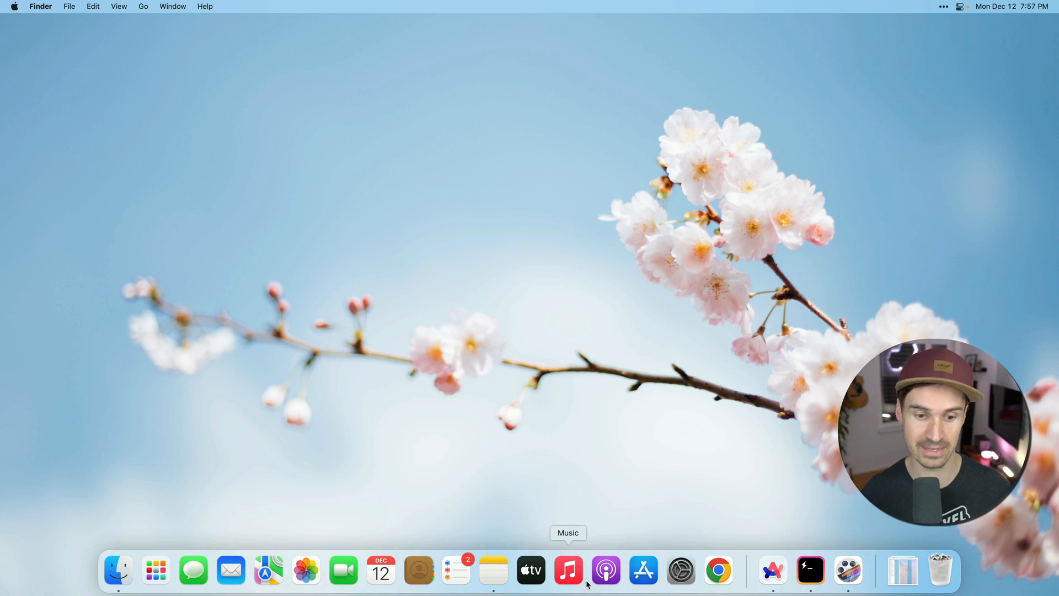
- Run 'defaults write com.apple.dock autohide-delay -float 1000 && killall Dock' in Hyper
click(811, 570)
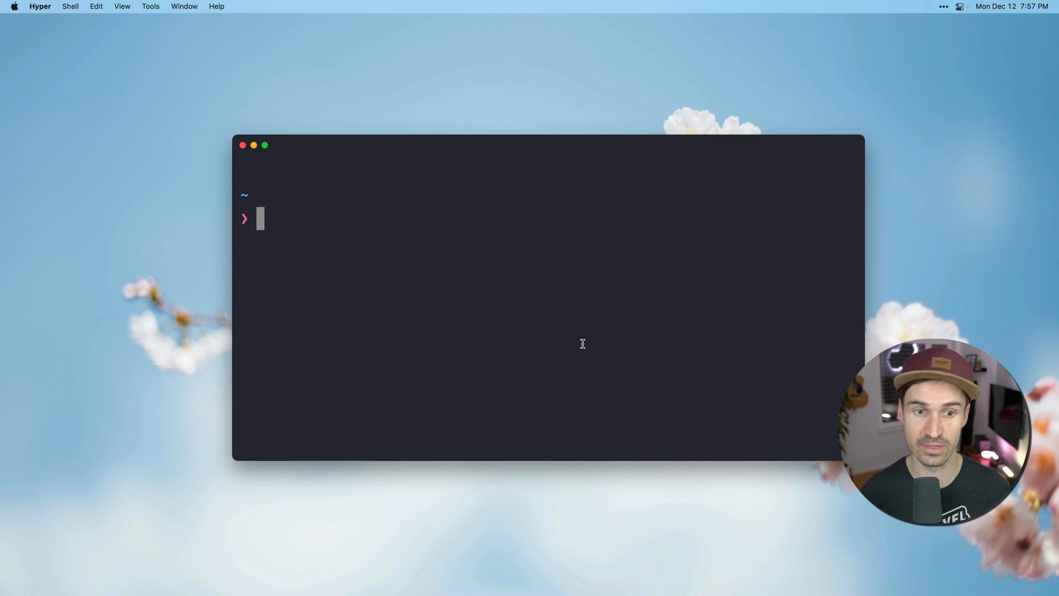
text(defaults write com.apple.dock autohide-delay -float 1000 && killall Dock)
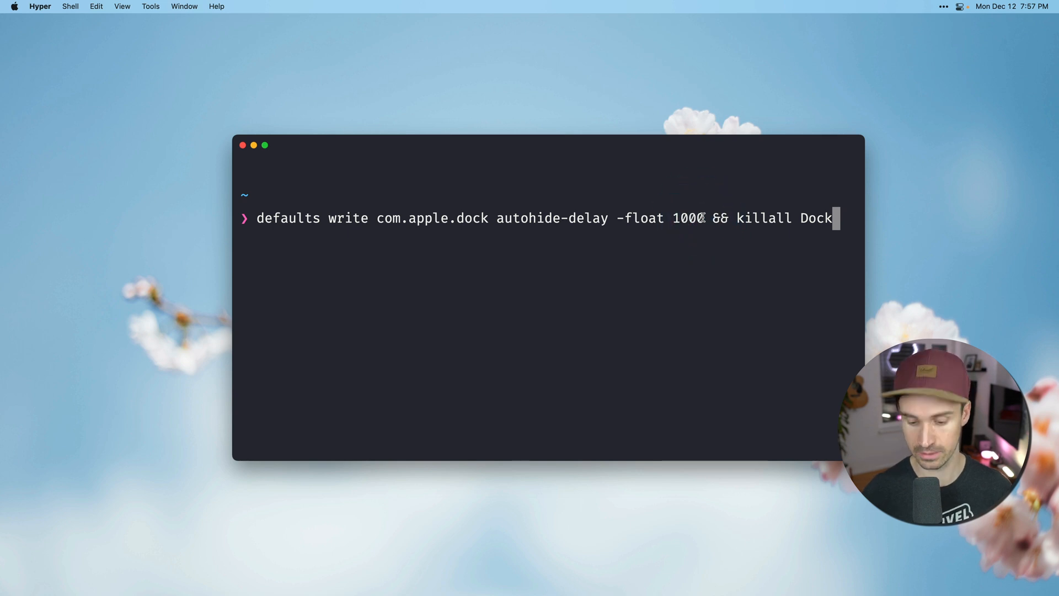
key(enter)
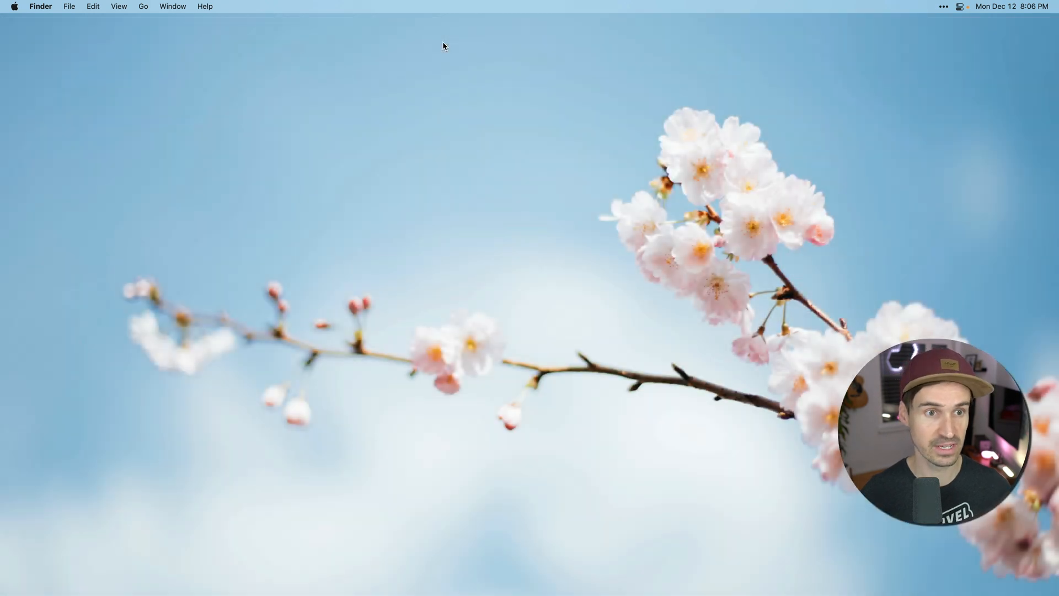
- Search 'dock', set the menu bar to auto-hide on desktop, and close Dock & Menu Bar
text(dock)
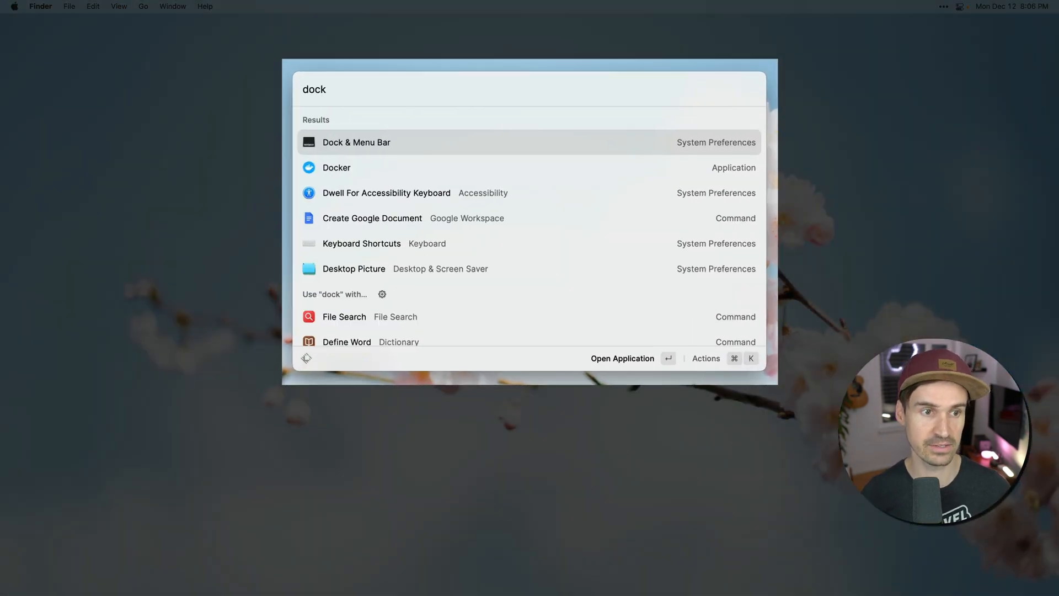
click(356, 142)
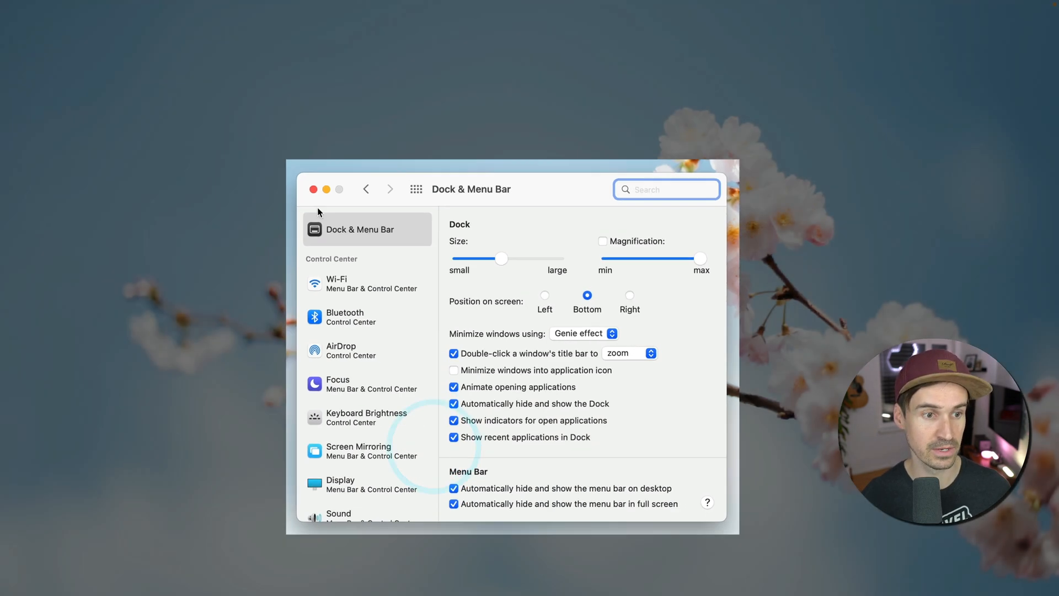
click(314, 189)
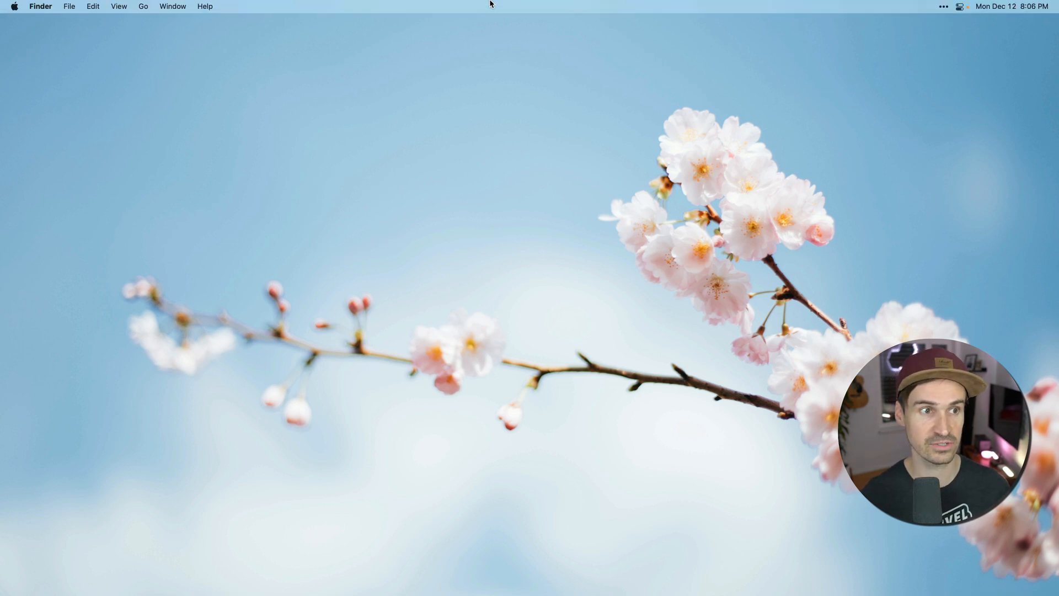
mouse_move(497, 3)
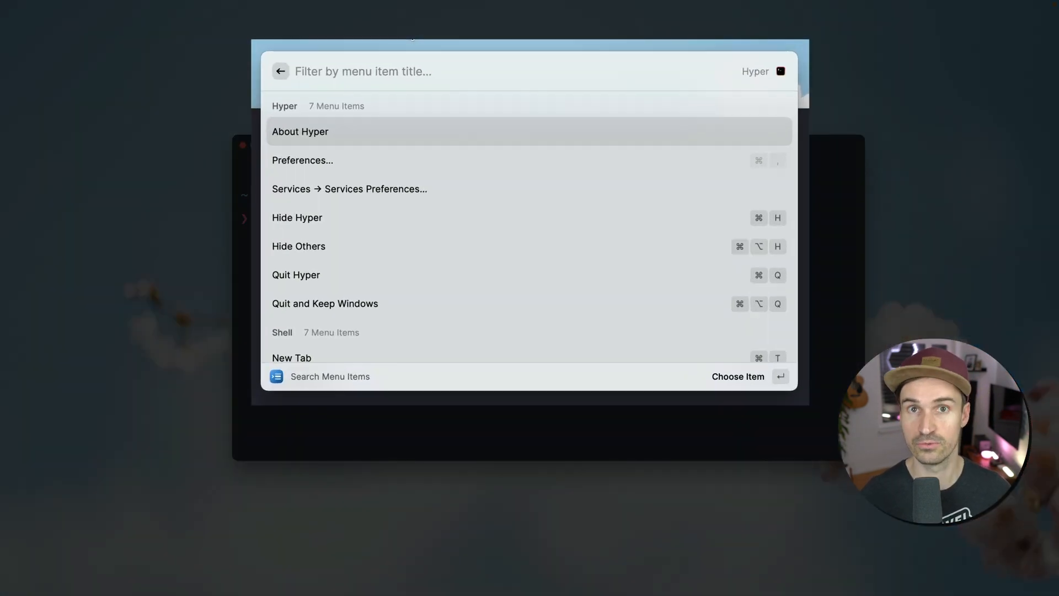
- Filter Hyper's menu commands by 'new' in Raycast, then clear the filter
text(ne)
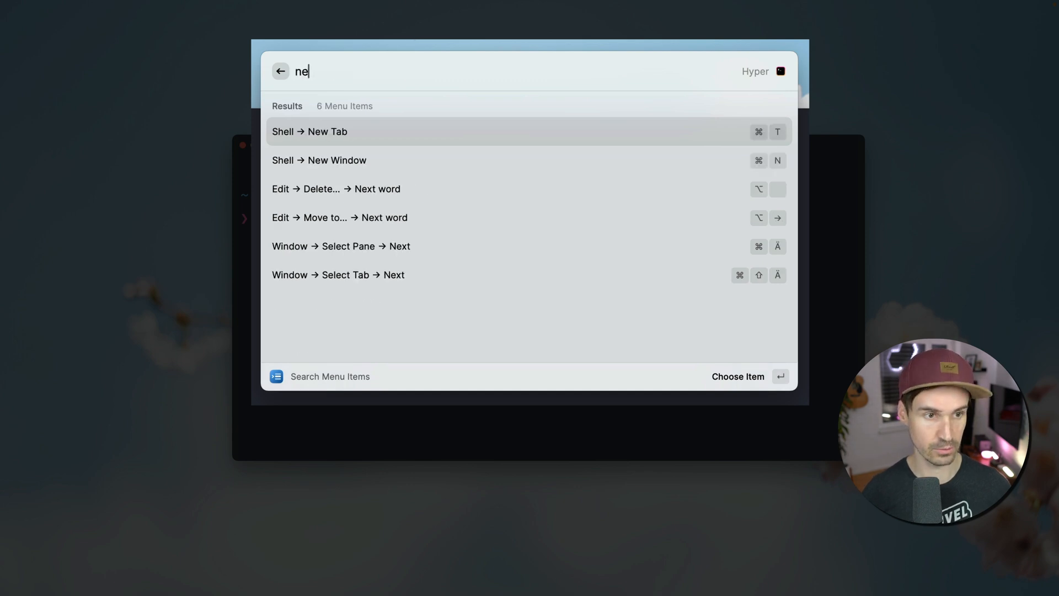
text(w)
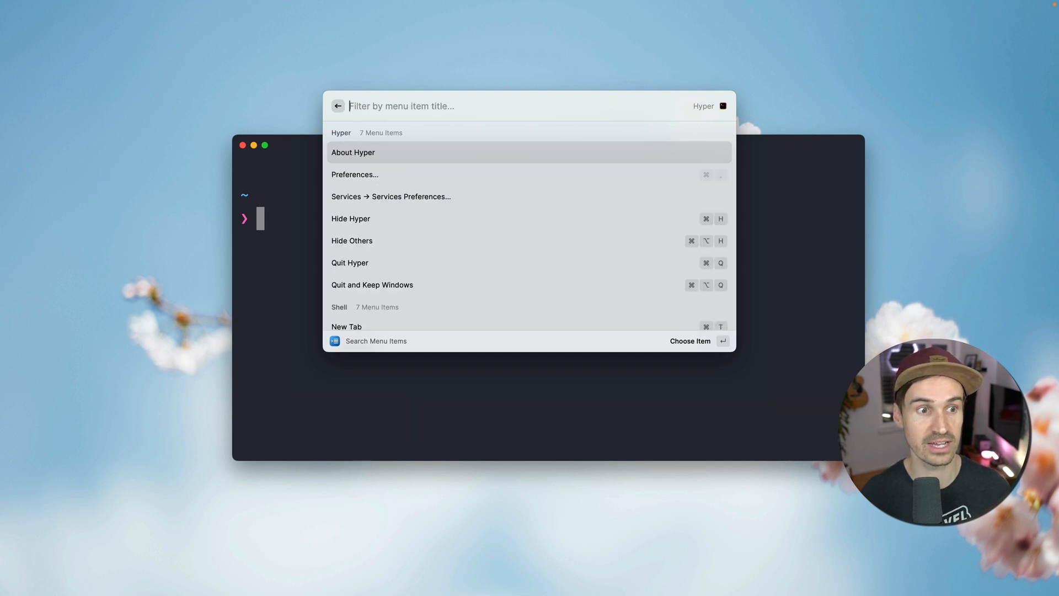
key(escape)
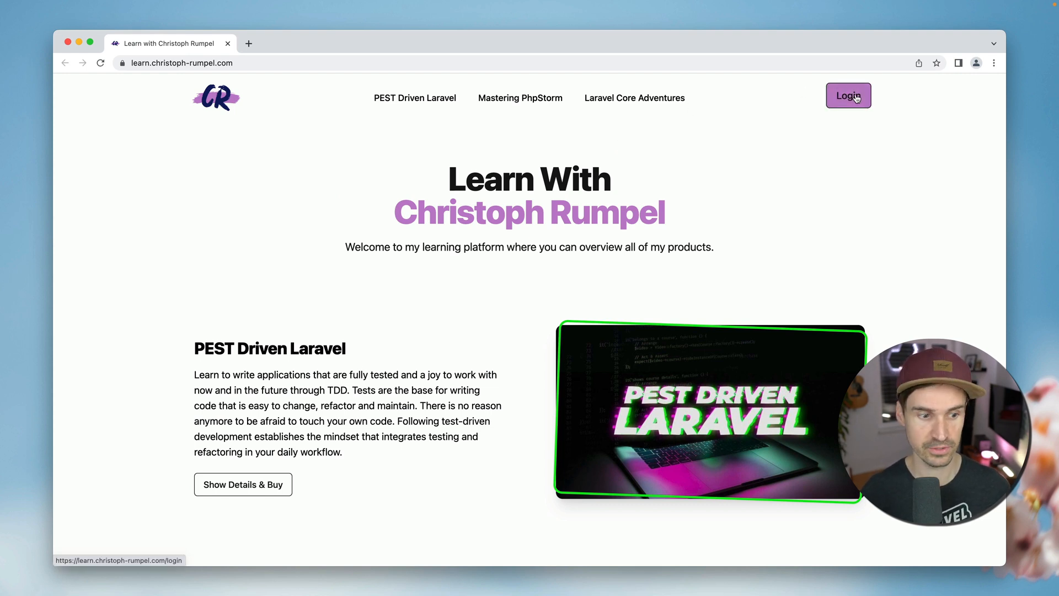
mouse_move(333, 99)
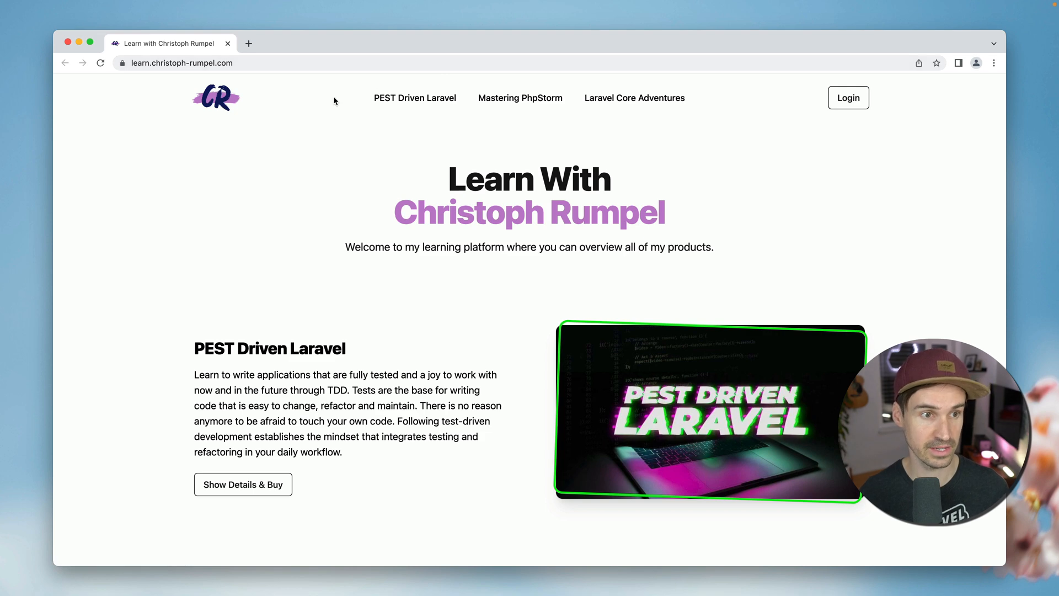
- Switch to the Google Chrome window showing learn.christoph-rumpel.com
key(cmd+tab)
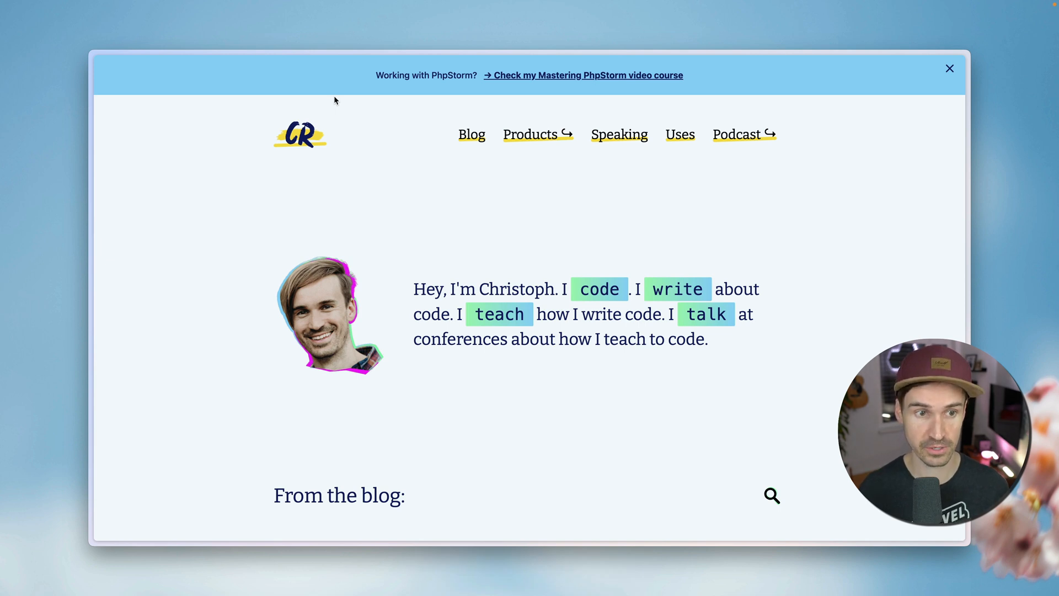
mouse_move(492, 162)
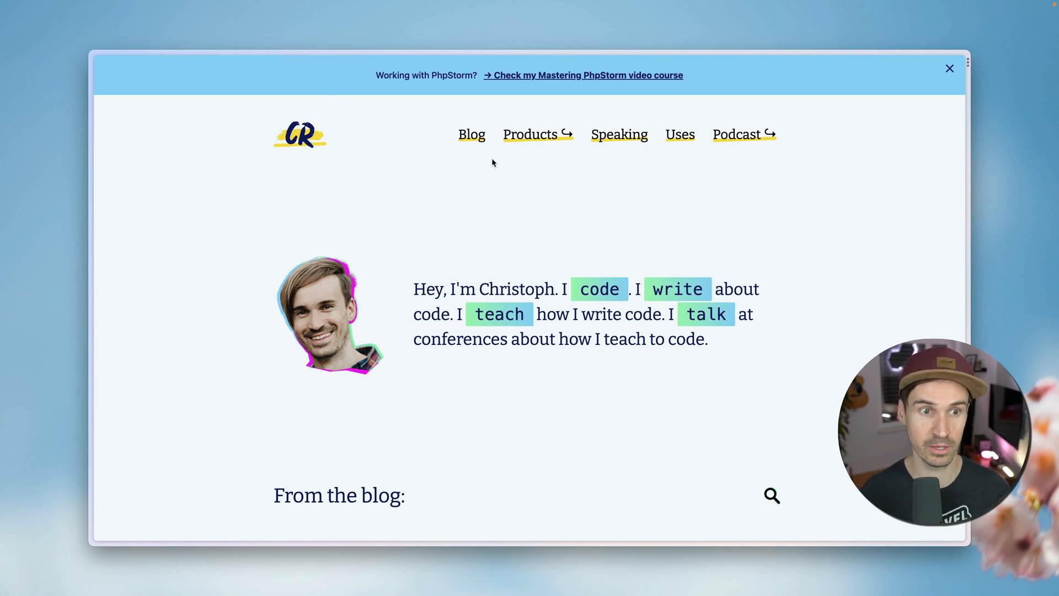
mouse_move(553, 186)
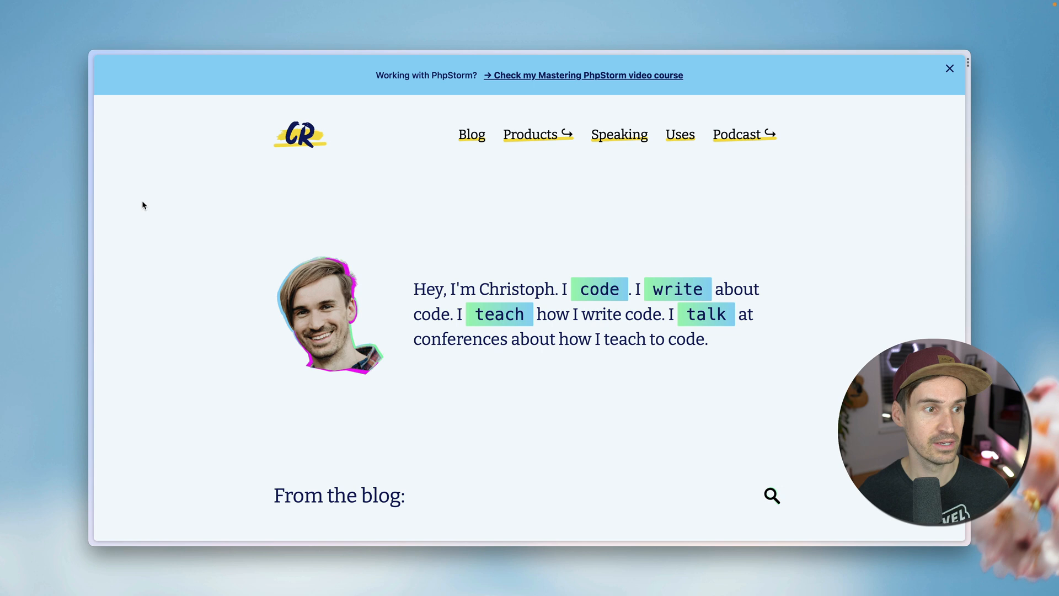
- Show Arc's sidebar listing the Projects space tabs
click(139, 67)
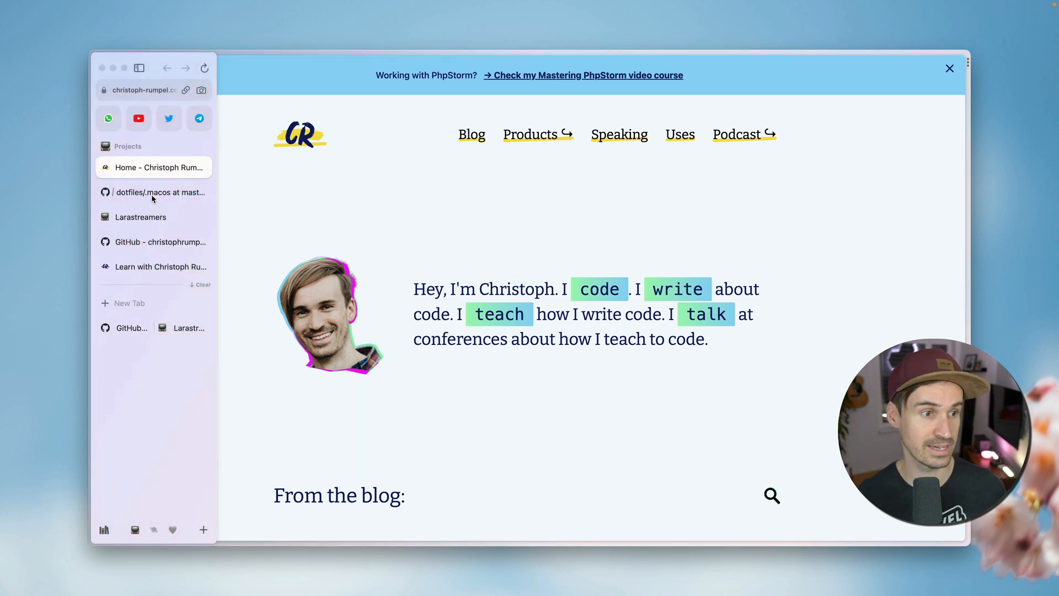
mouse_move(154, 192)
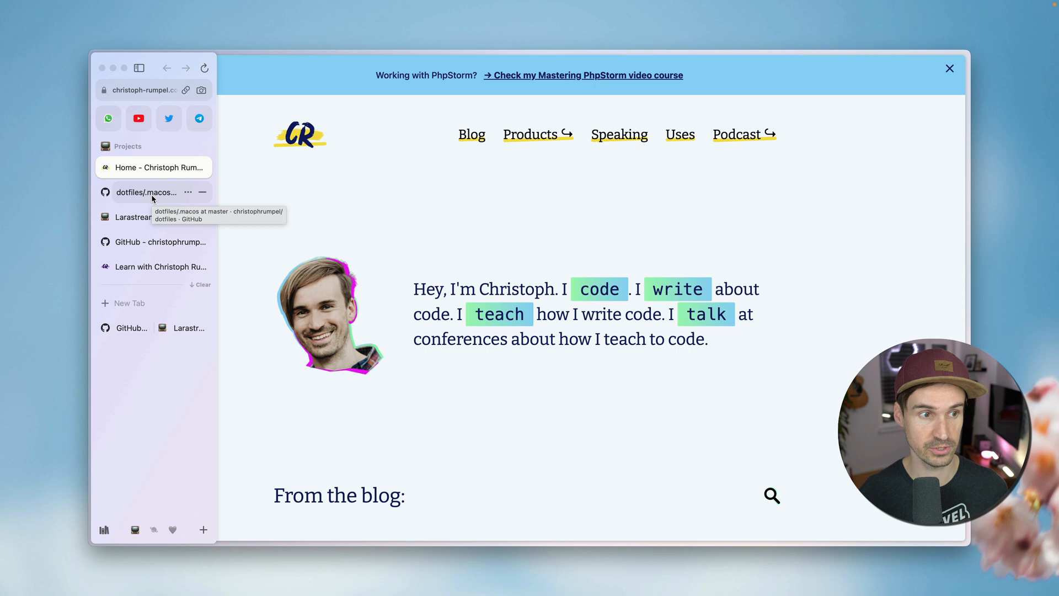